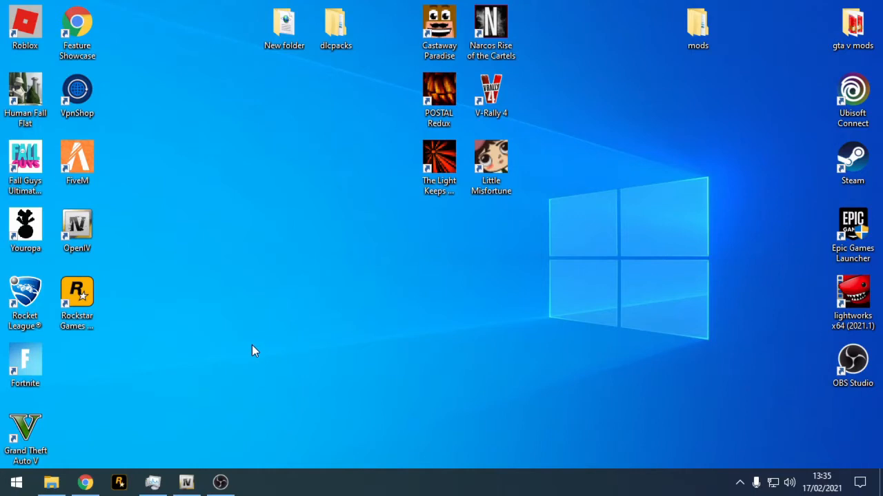
mouse_move(260, 350)
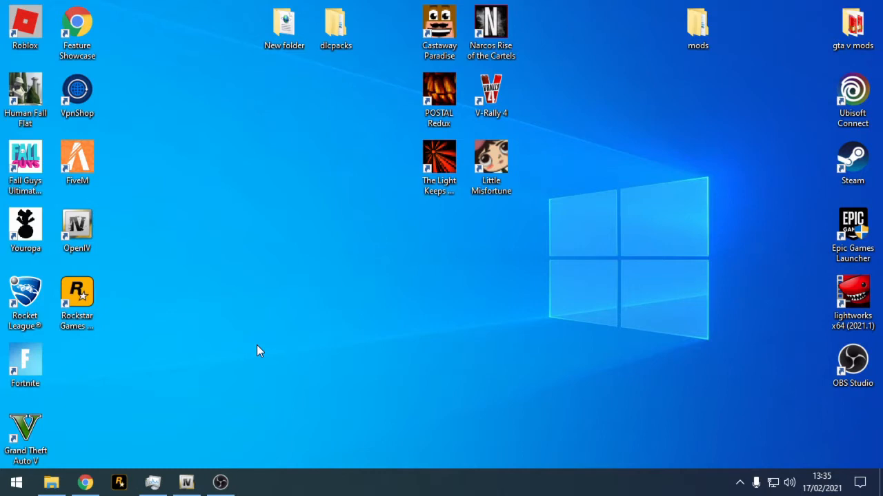
mouse_move(180, 360)
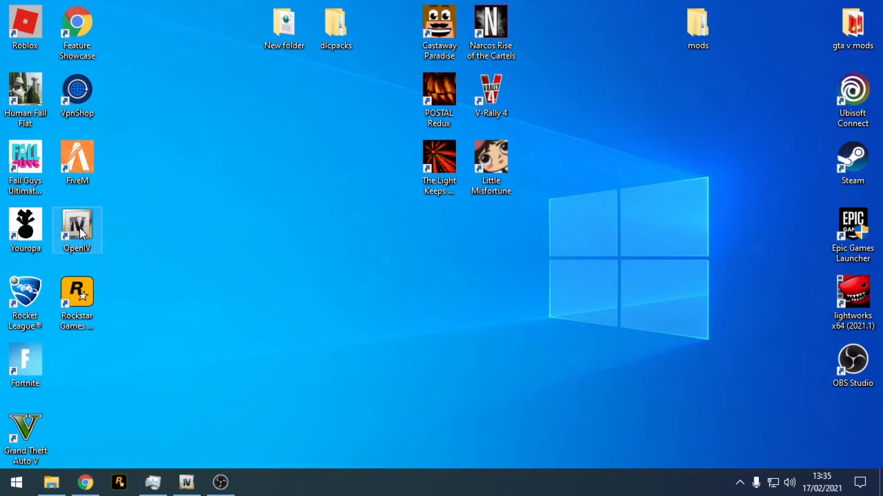
Launch OpenIV and choose Grand Theft Auto V for Windows.
double_click(76, 230)
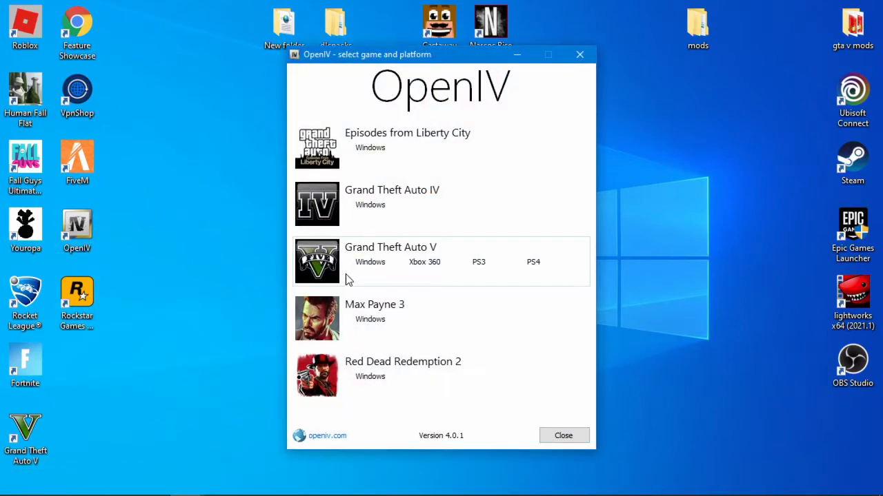
click(370, 262)
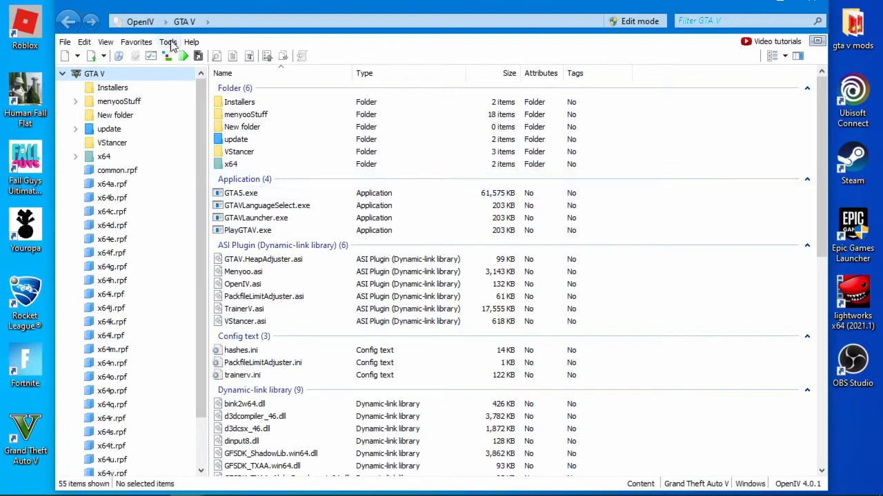
Check in Tools > ASI Manager that ASI Loader and OpenIV.ASI show INSTALLED, then dismiss it.
click(168, 42)
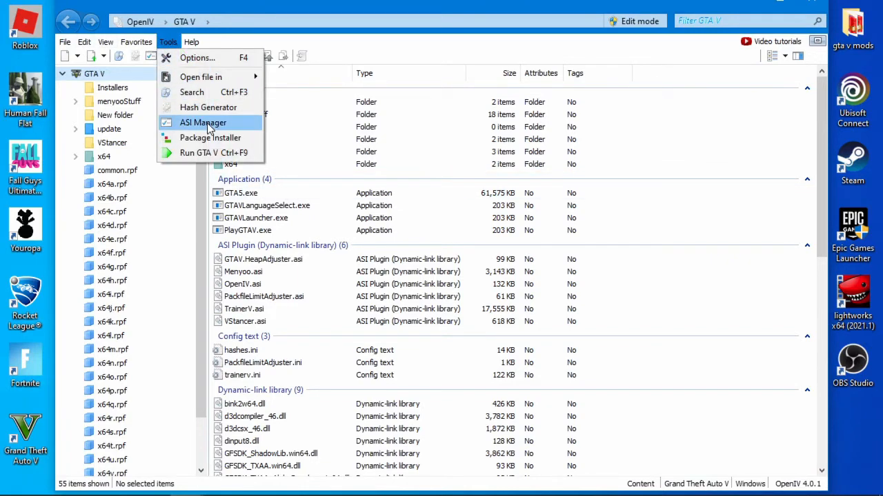
click(203, 123)
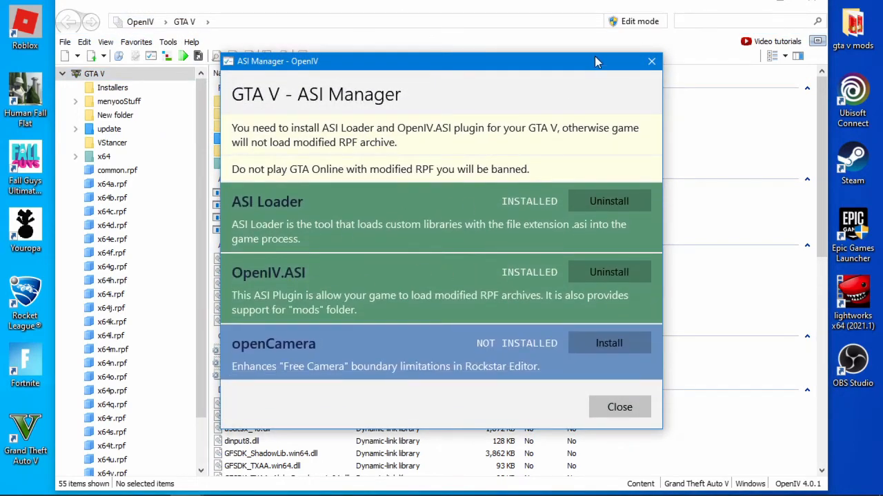
click(619, 407)
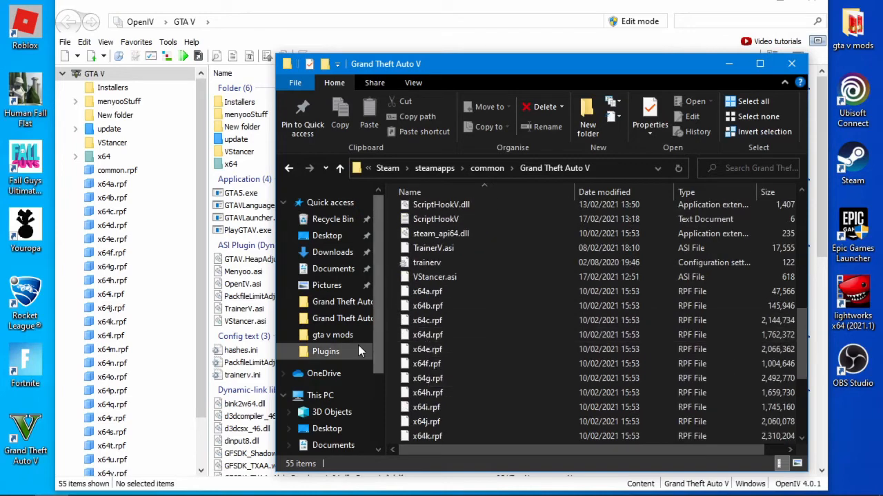
click(337, 417)
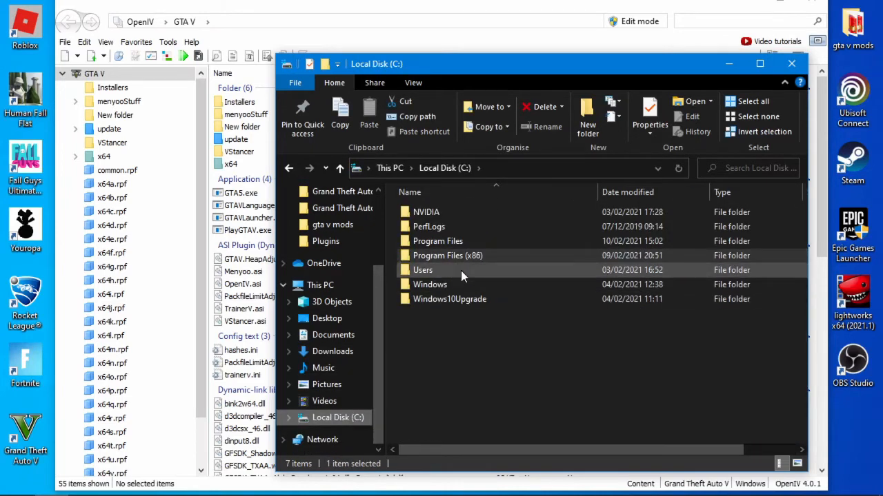
mouse_move(447, 255)
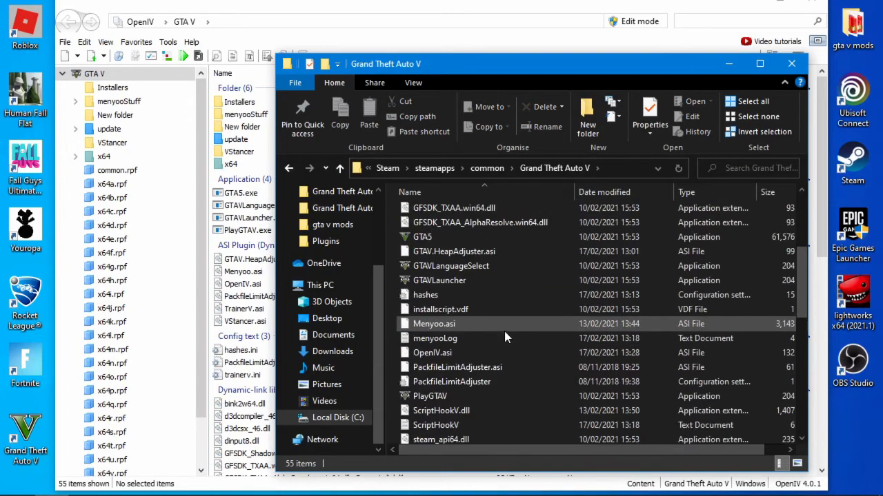
mouse_move(507, 324)
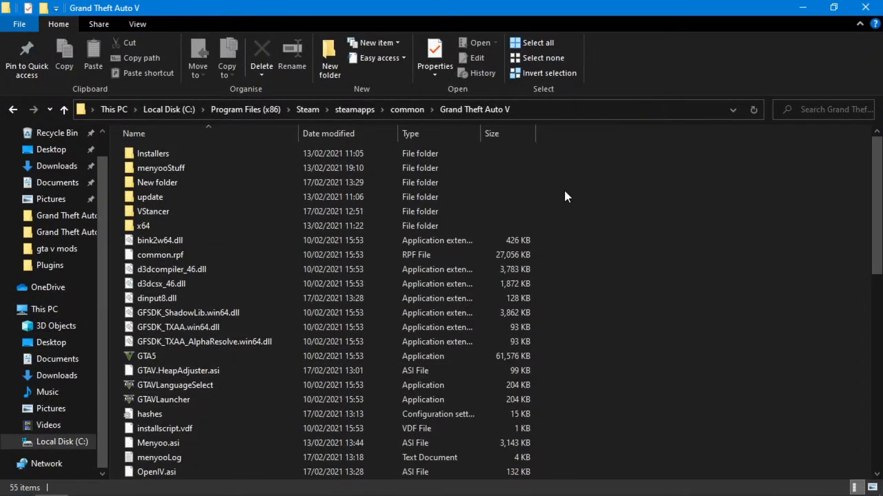
Create a new folder named mods inside the Grand Theft Auto V game folder.
right_click(565, 198)
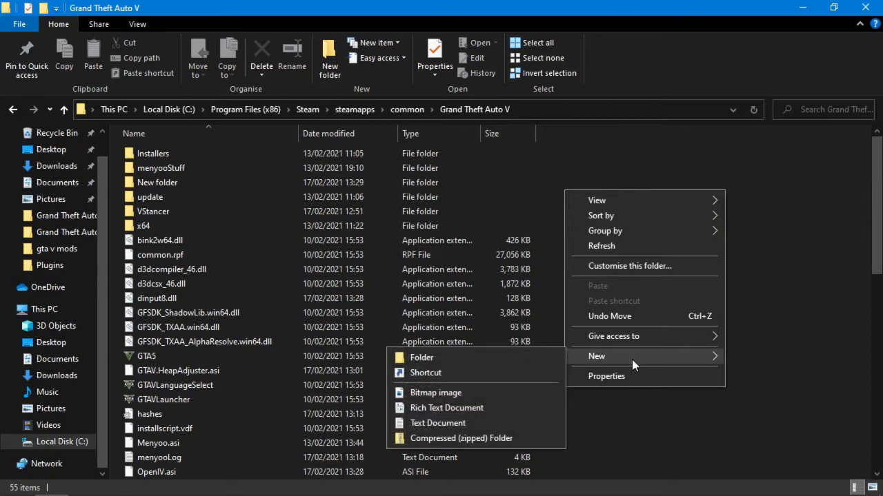
click(422, 358)
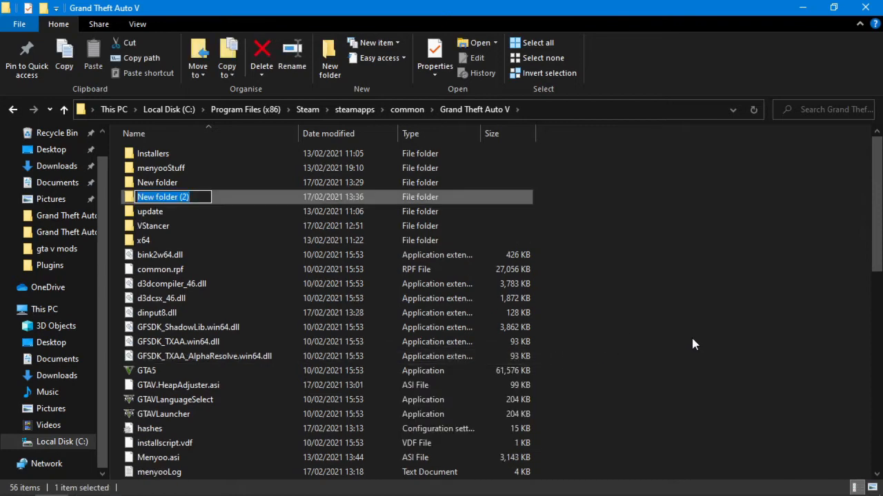
text(mo)
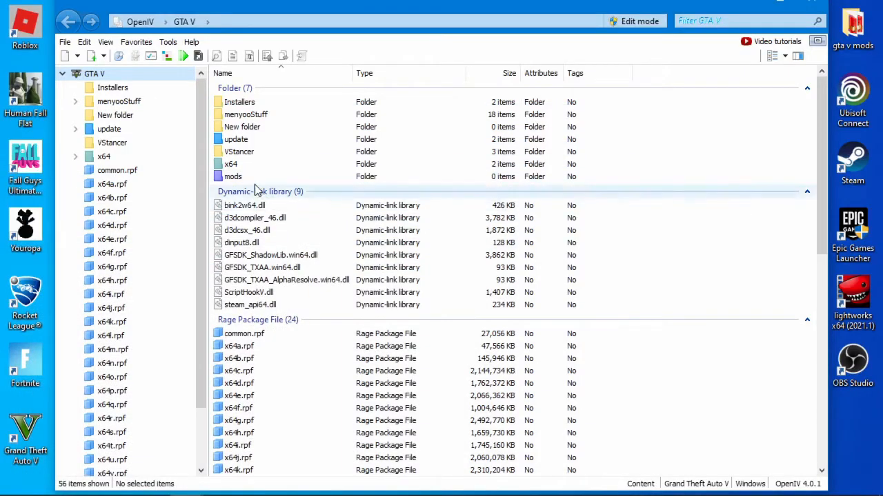
click(233, 177)
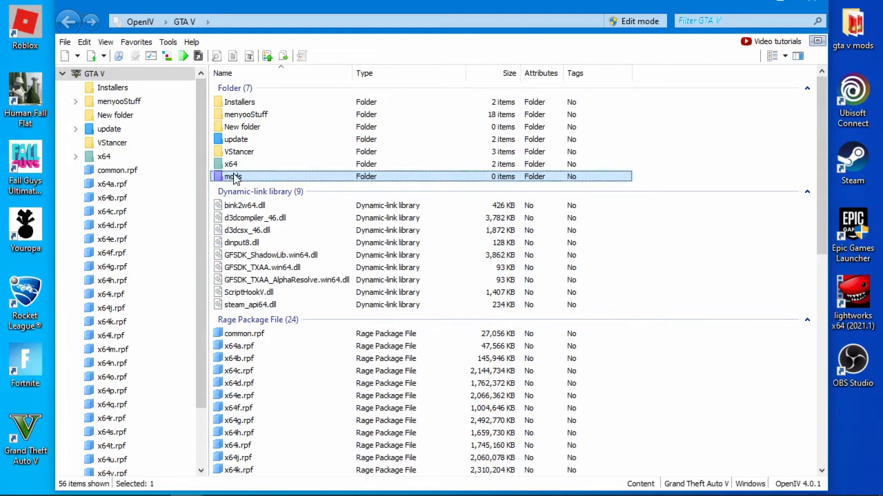
double_click(232, 177)
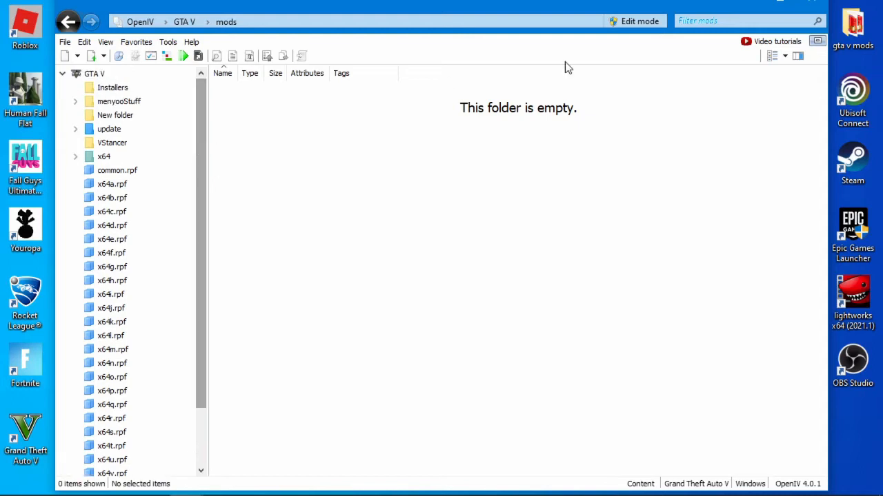
mouse_move(204, 245)
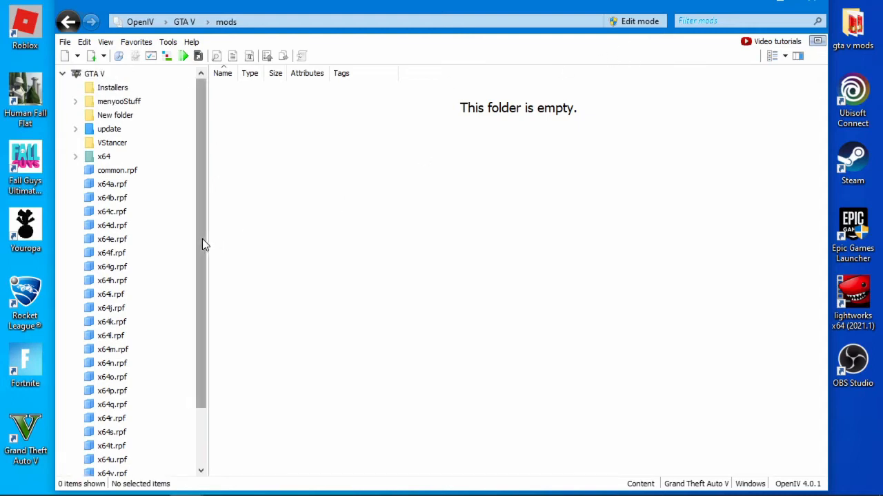
mouse_move(241, 183)
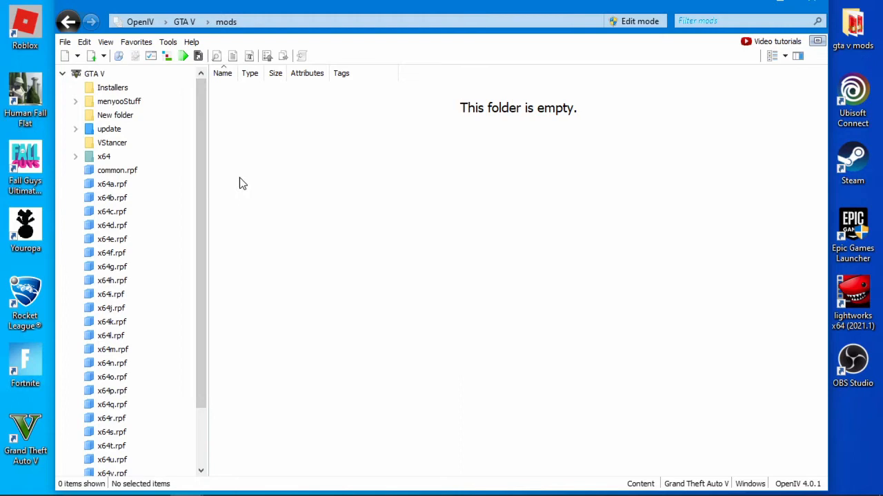
mouse_move(244, 182)
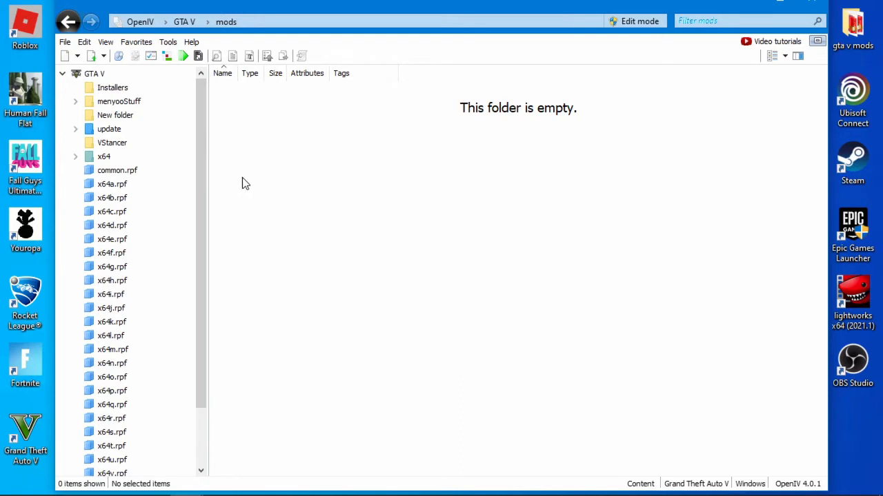
mouse_move(236, 137)
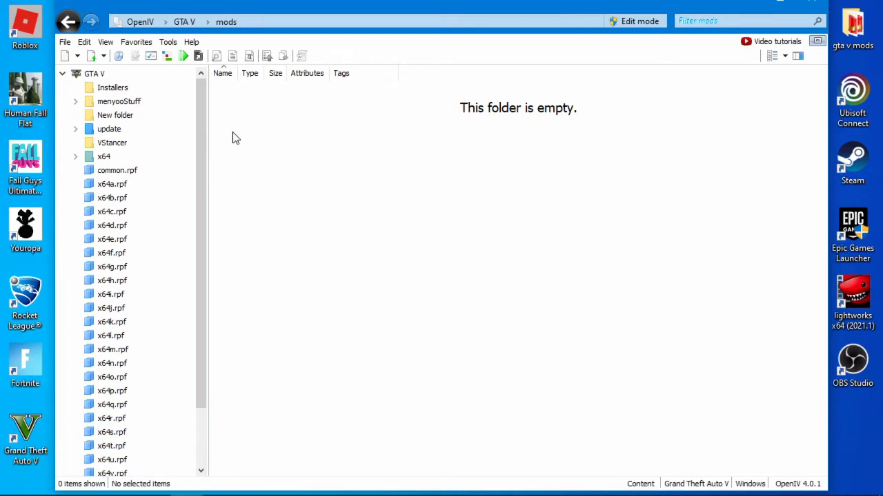
scroll(down, 3)
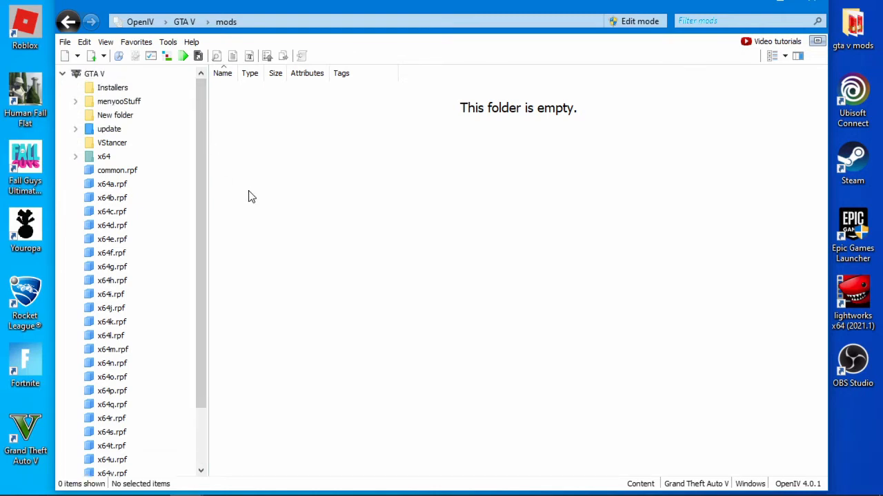
mouse_move(162, 321)
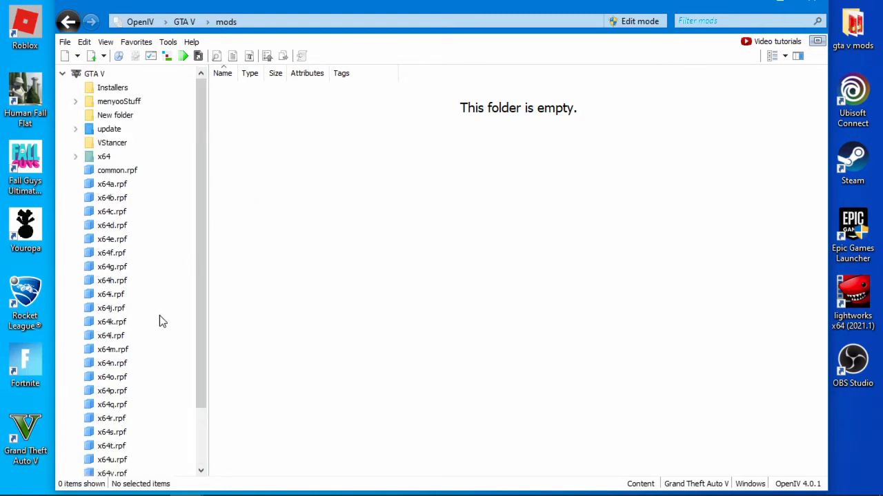
click(68, 21)
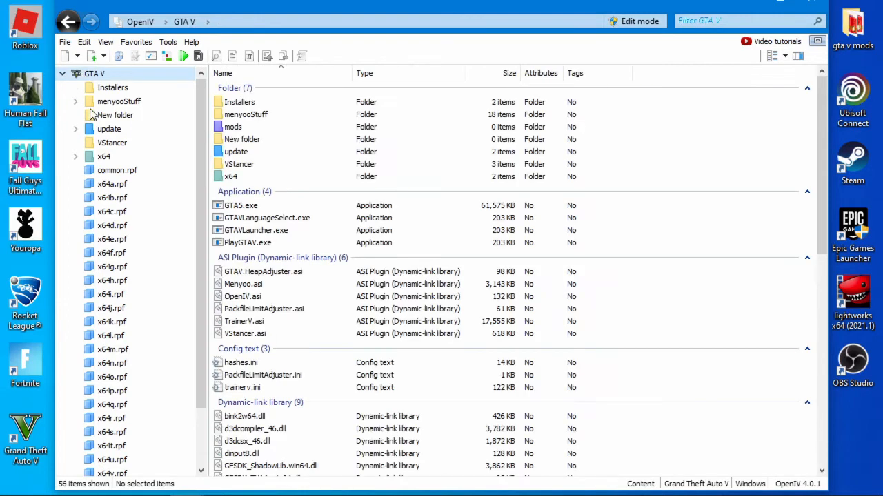
Turn on Edit mode and accept the auto-save editing warning.
click(64, 41)
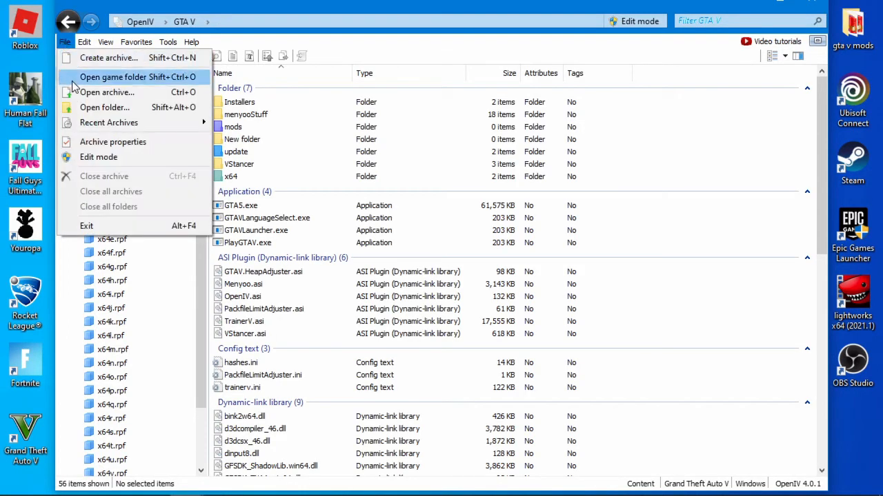
mouse_move(98, 156)
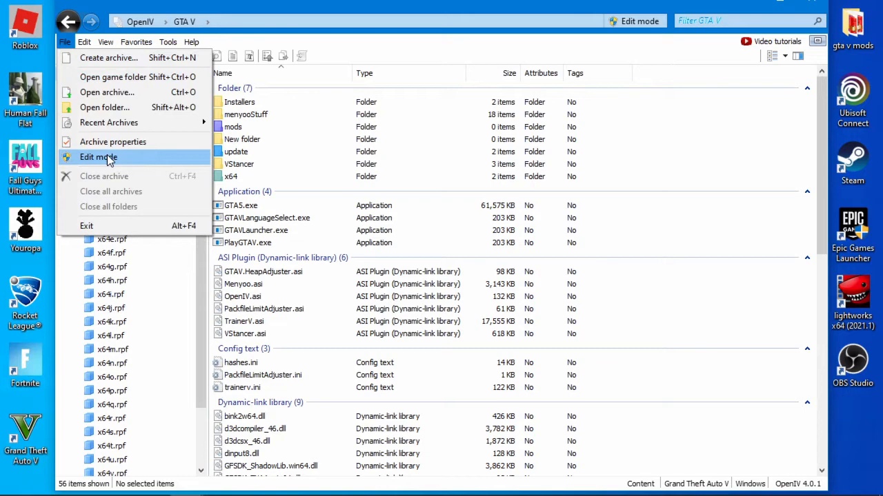
mouse_move(110, 162)
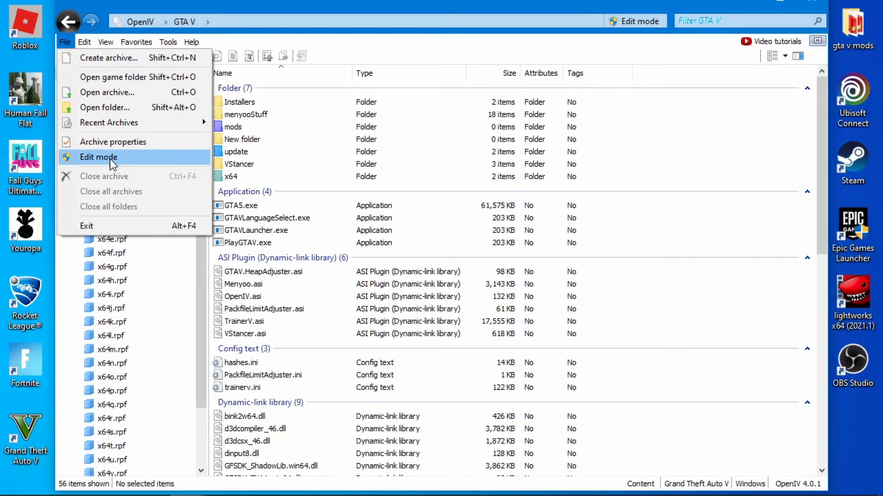
click(97, 157)
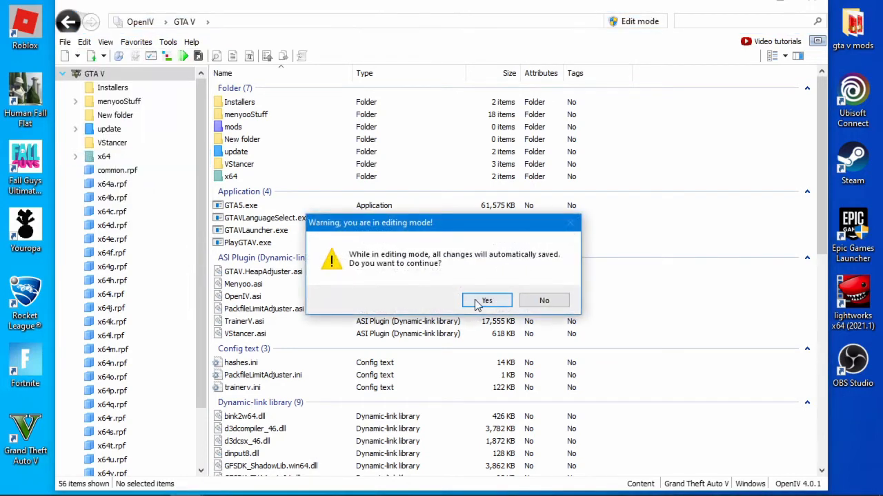
click(486, 300)
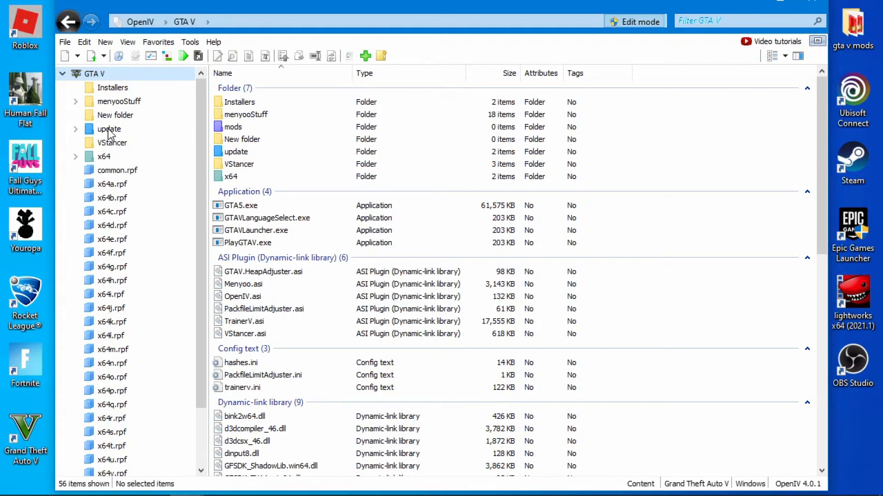
Browse into the update folder and view the contents of update.rpf.
double_click(109, 129)
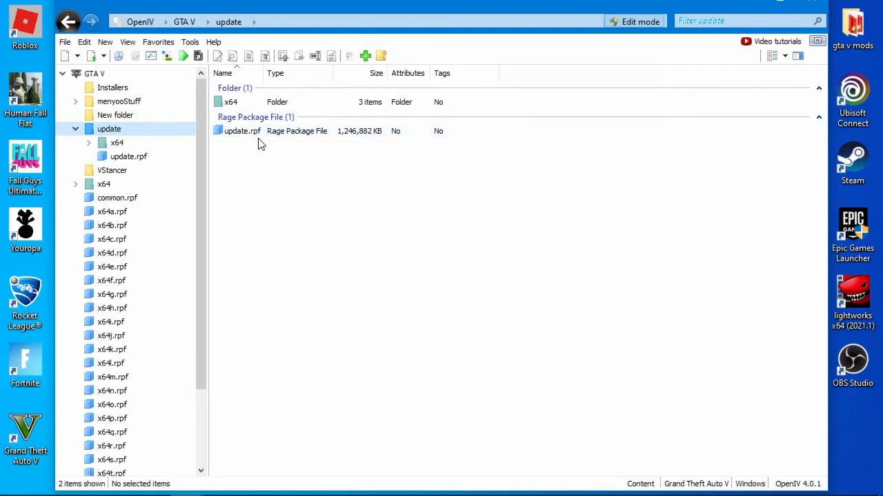
double_click(242, 130)
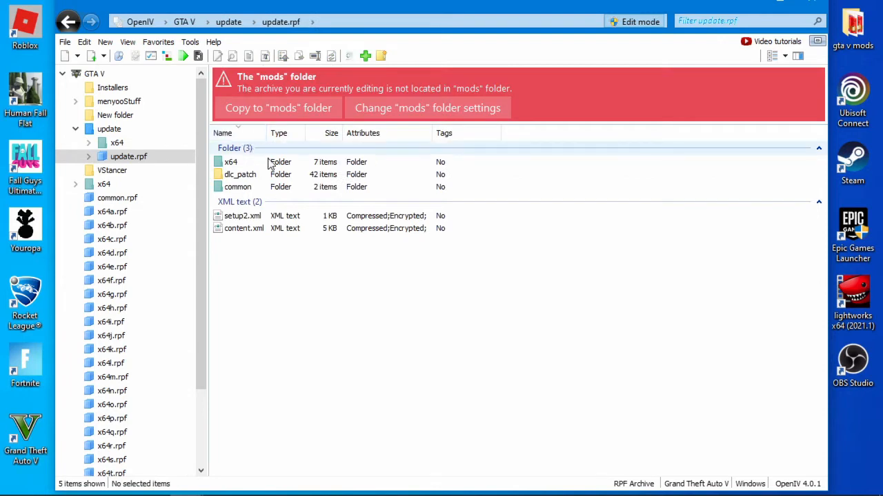
mouse_move(289, 269)
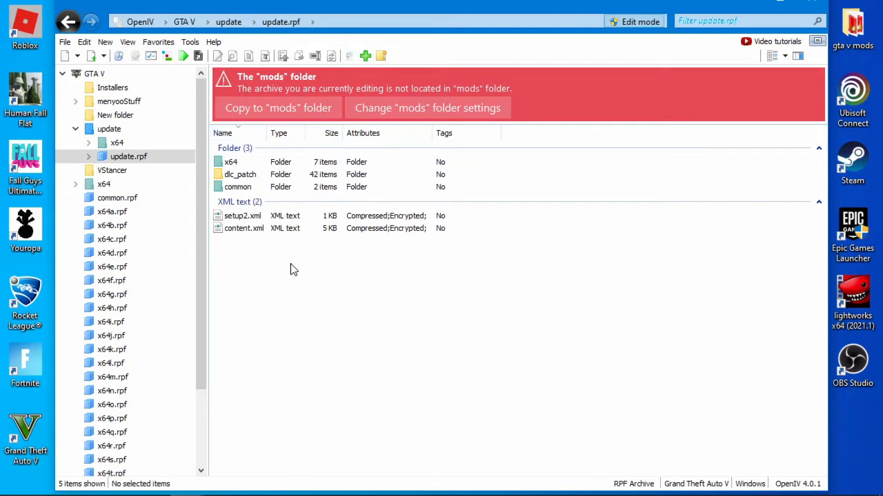
mouse_move(310, 83)
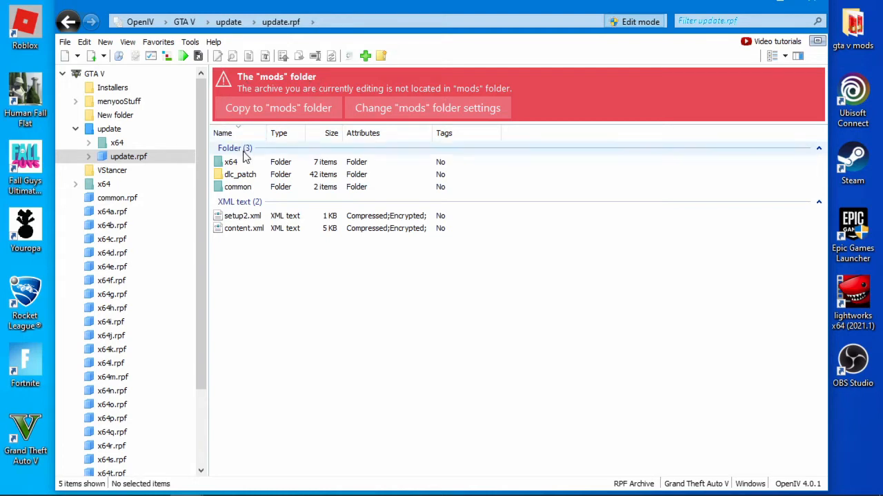
mouse_move(289, 275)
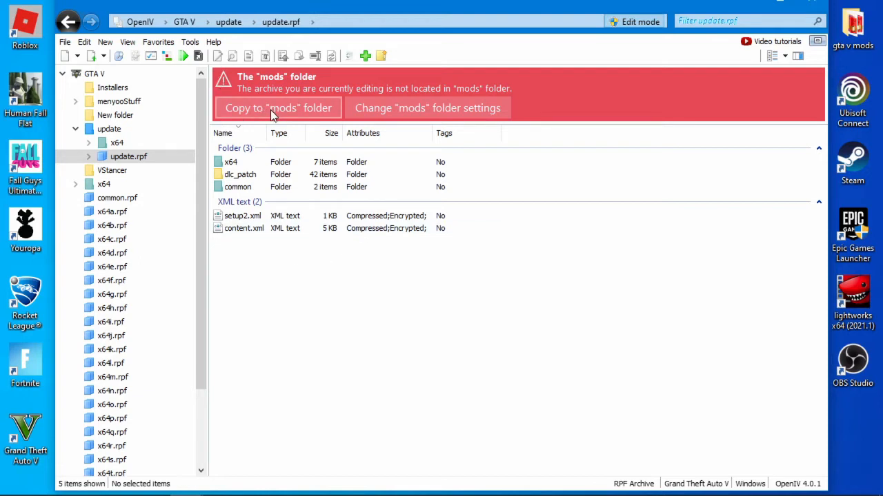
mouse_move(296, 113)
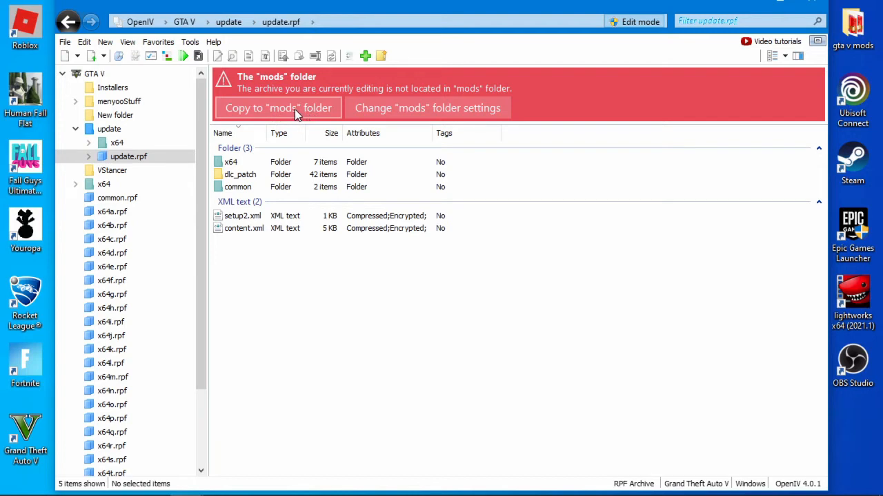
Copy update.rpf into the mods folder via the red banner, then return to the GTA V root.
click(278, 107)
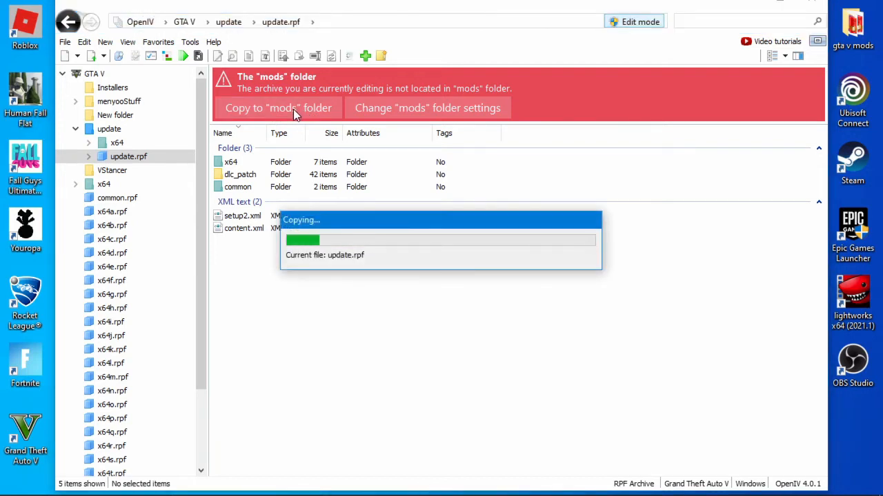
click(278, 107)
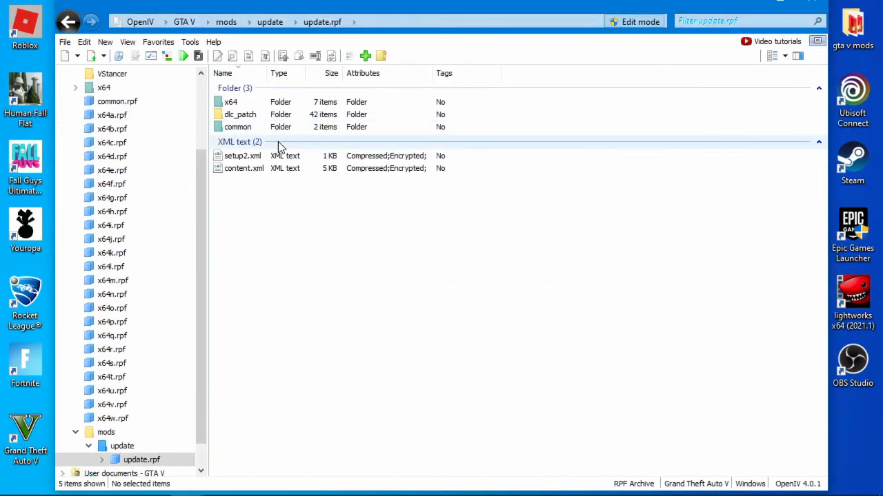
mouse_move(203, 225)
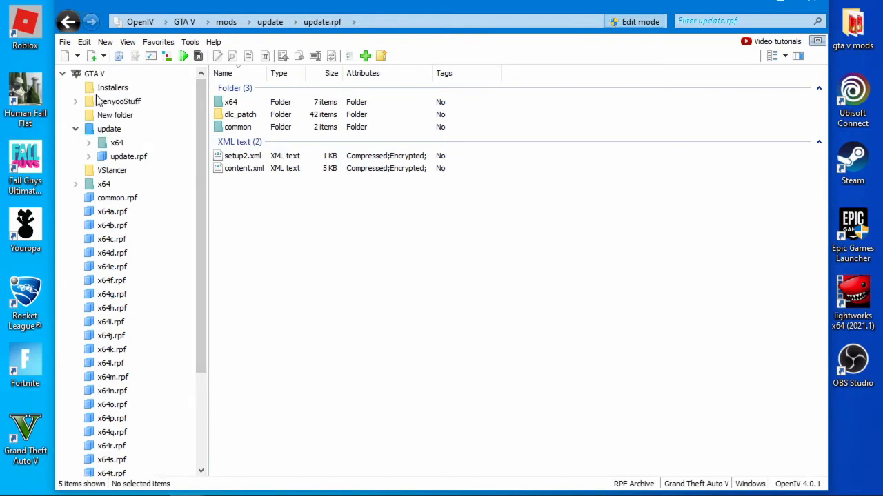
click(68, 21)
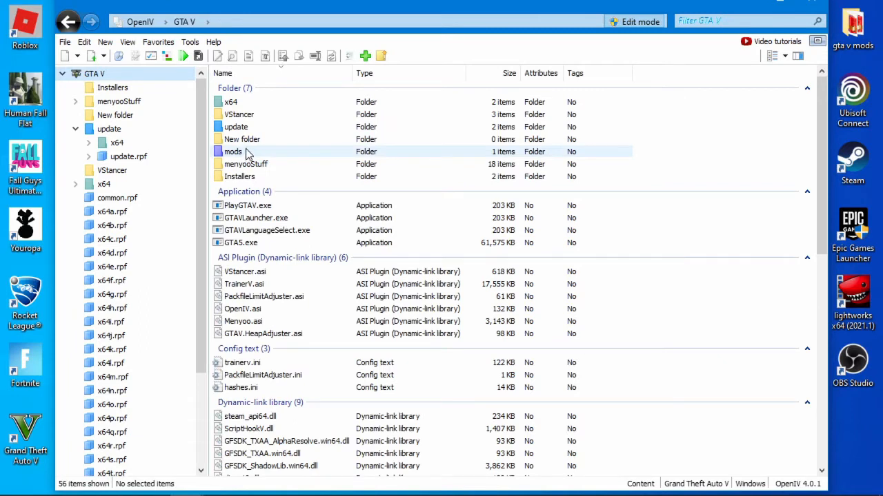
Browse into mods\update\update.rpf and select all of its contents.
double_click(232, 151)
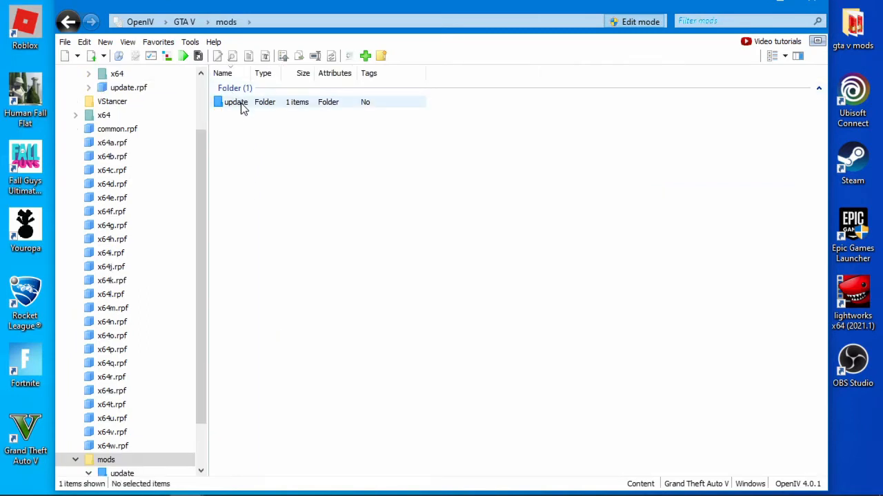
double_click(236, 102)
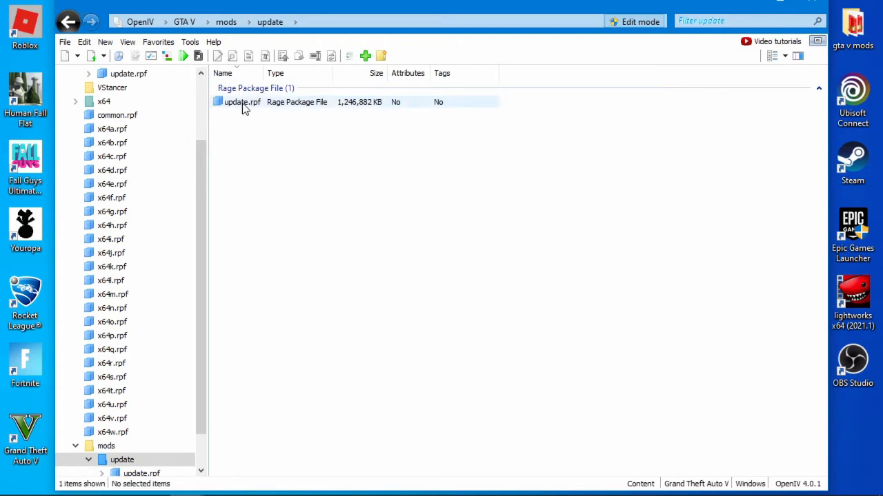
double_click(241, 102)
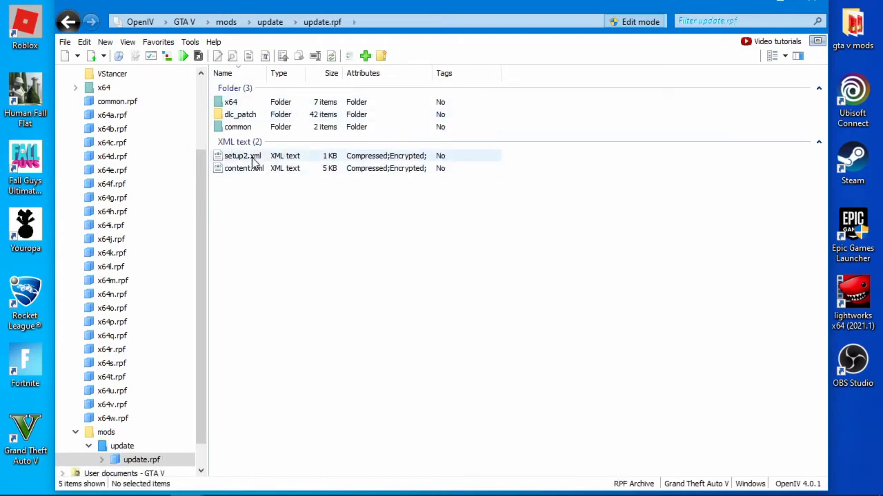
key(ctrl+a)
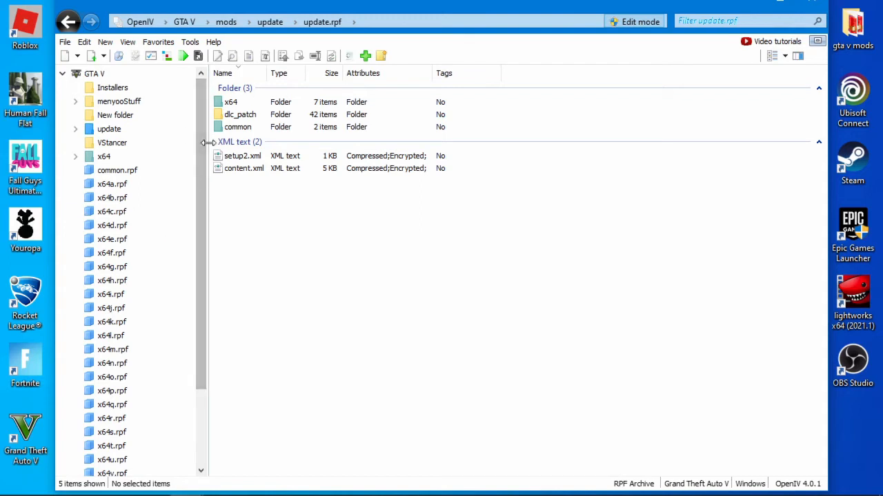
Return to the GTA V root and browse into mods\update, listing the single update.rpf.
click(93, 74)
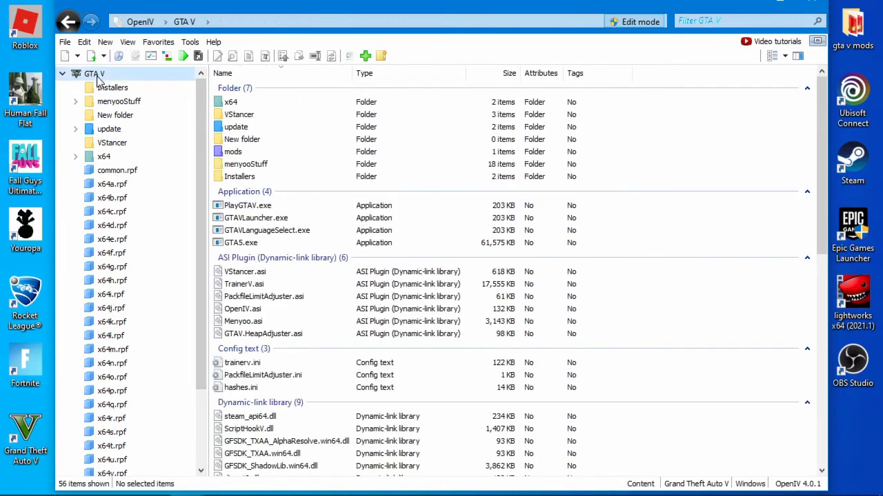
click(233, 151)
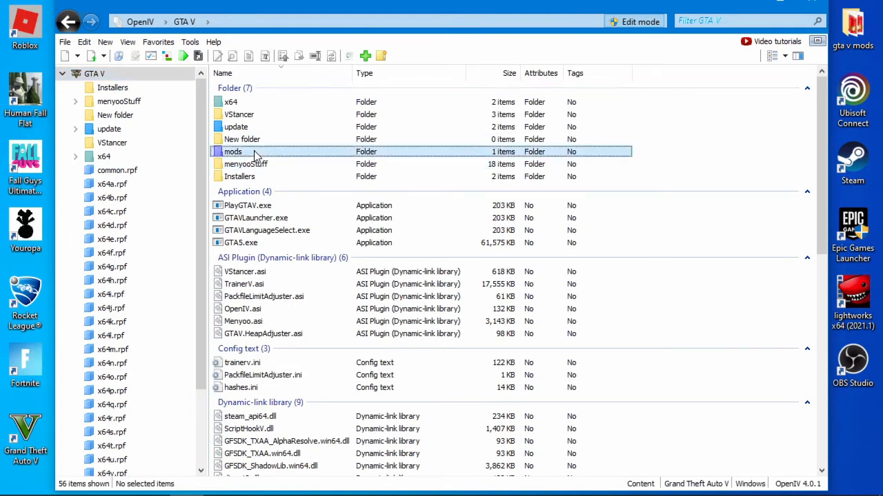
double_click(232, 151)
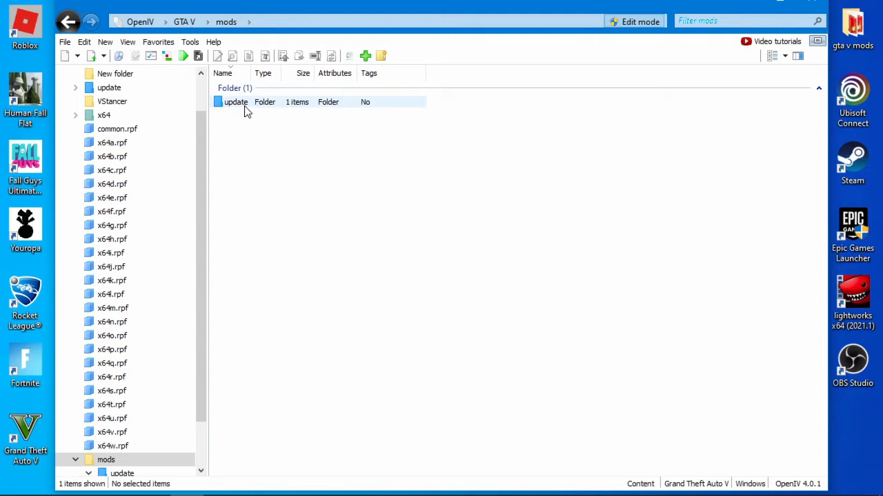
double_click(236, 102)
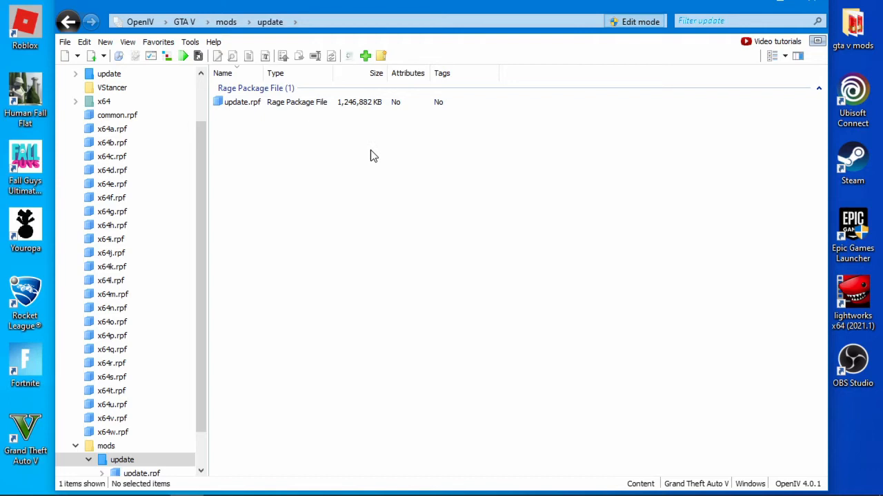
mouse_move(387, 151)
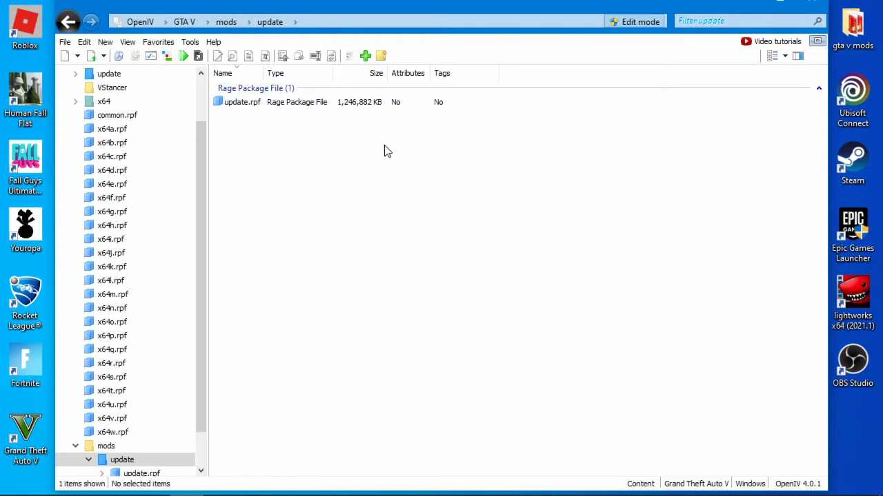
mouse_move(392, 149)
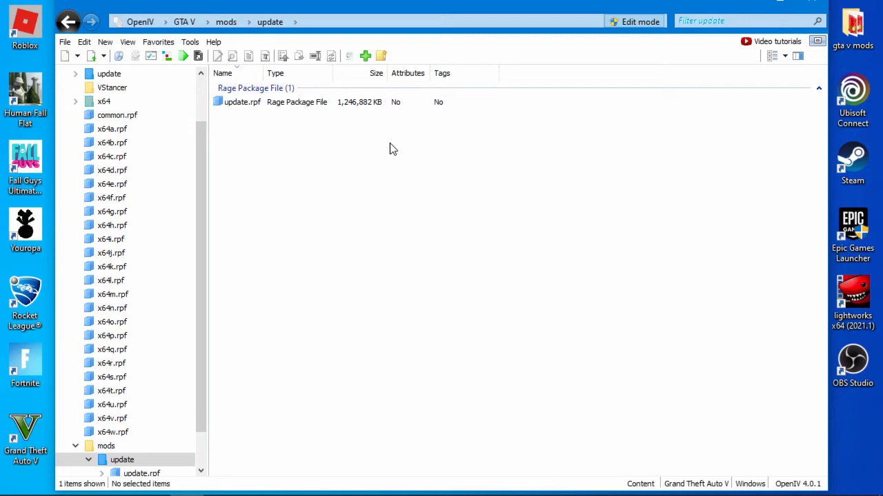
click(242, 101)
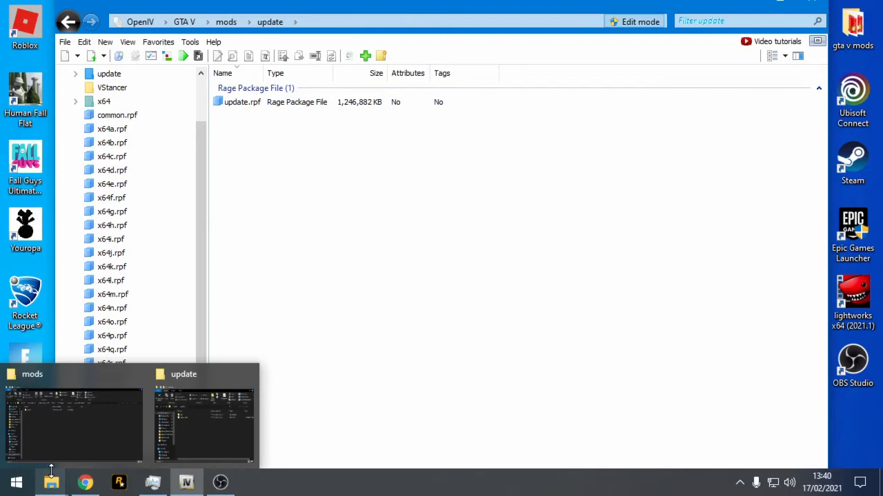
In a File Explorer window, navigate through Steam's steamapps\common into the Grand Theft Auto V folder.
right_click(52, 482)
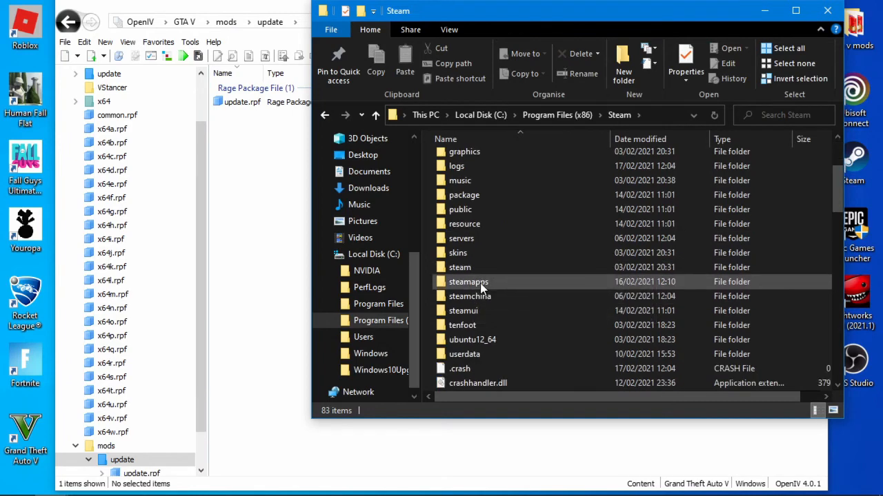
double_click(471, 282)
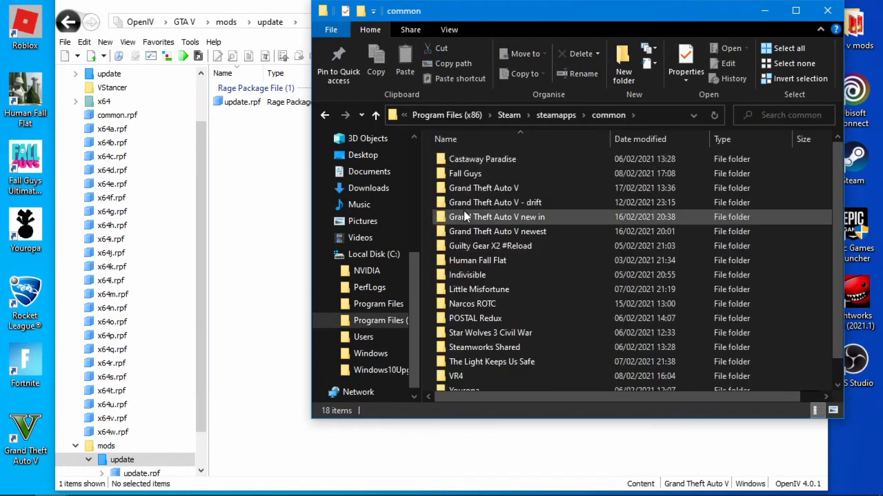
click(484, 188)
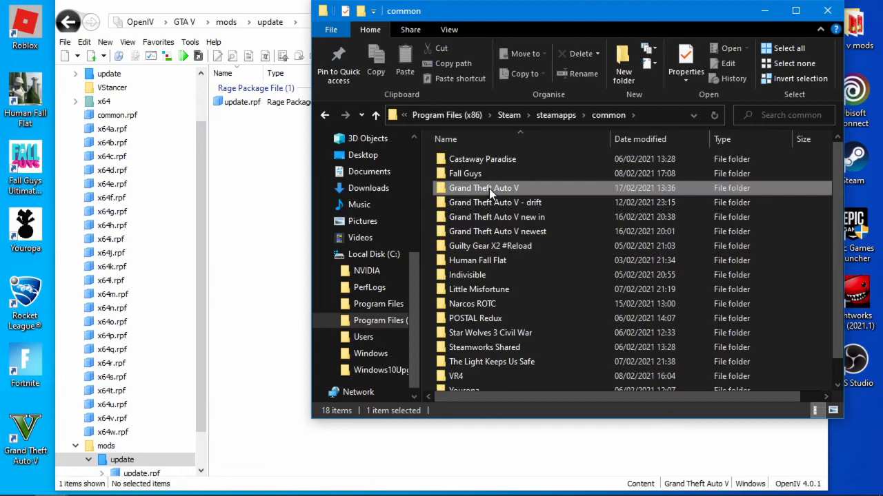
double_click(483, 188)
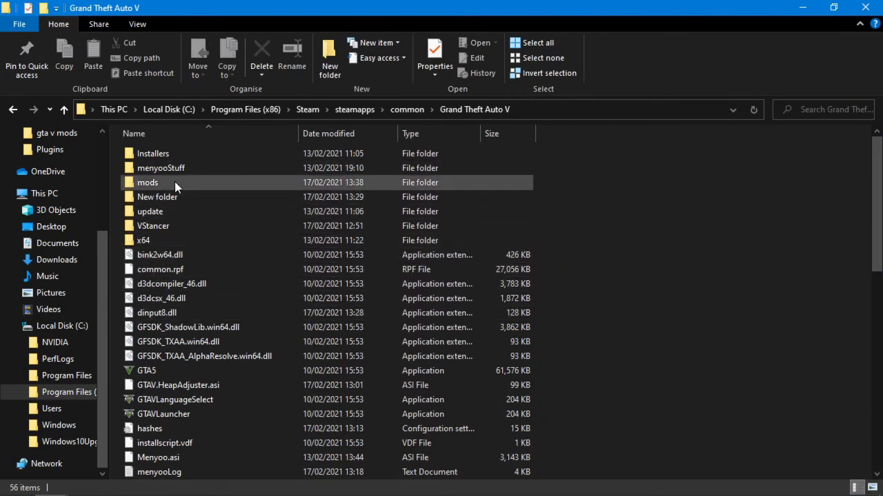
Inside mods\update, create a new folder named x64 alongside update.rpf.
double_click(147, 182)
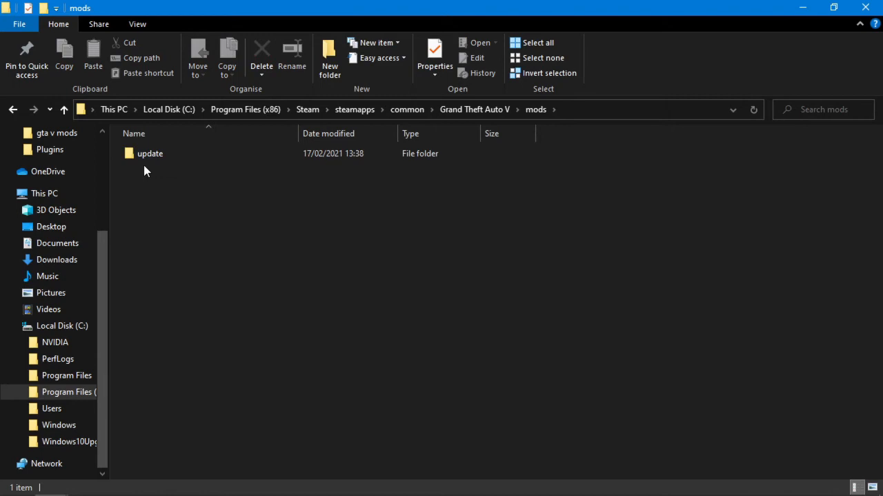
mouse_move(153, 157)
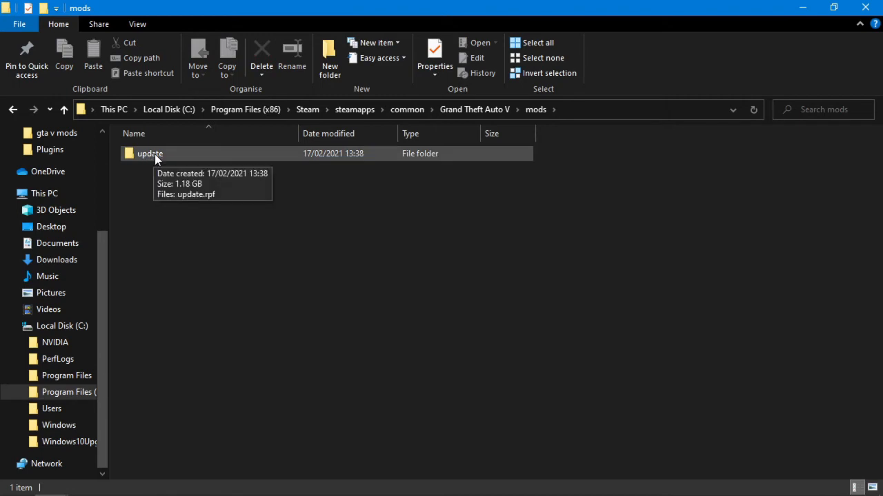
double_click(150, 153)
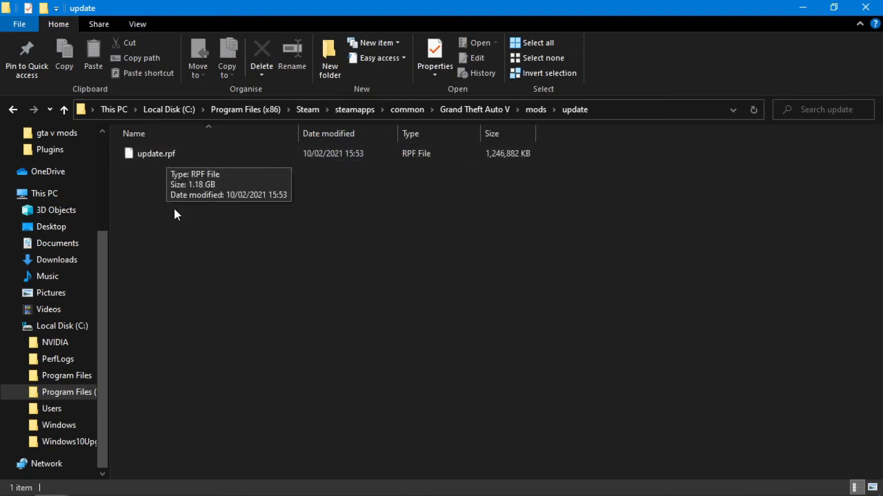
right_click(176, 215)
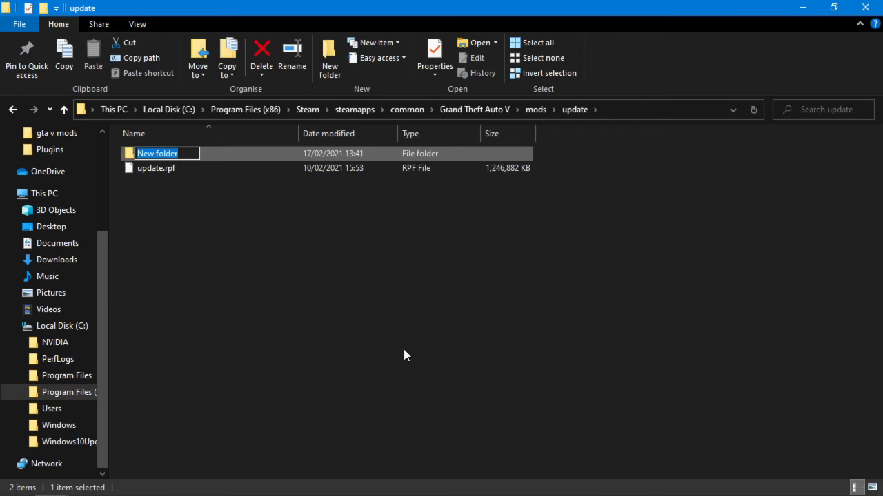
text(x)
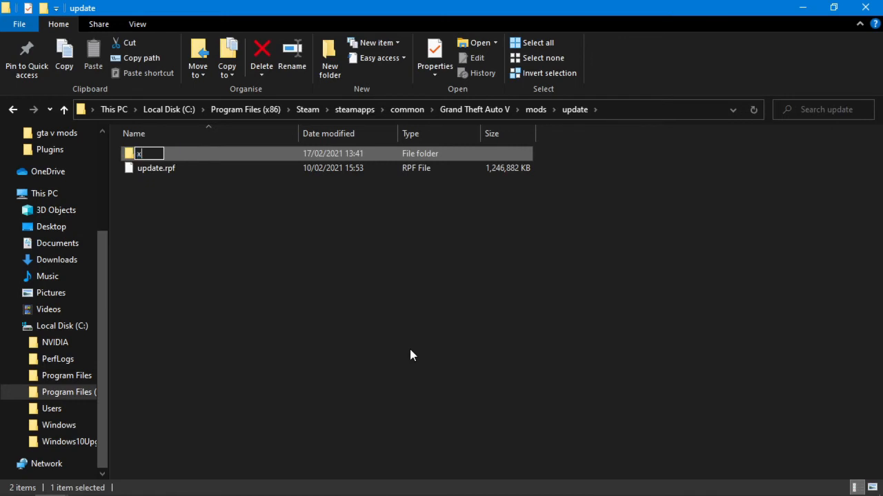
text(64)
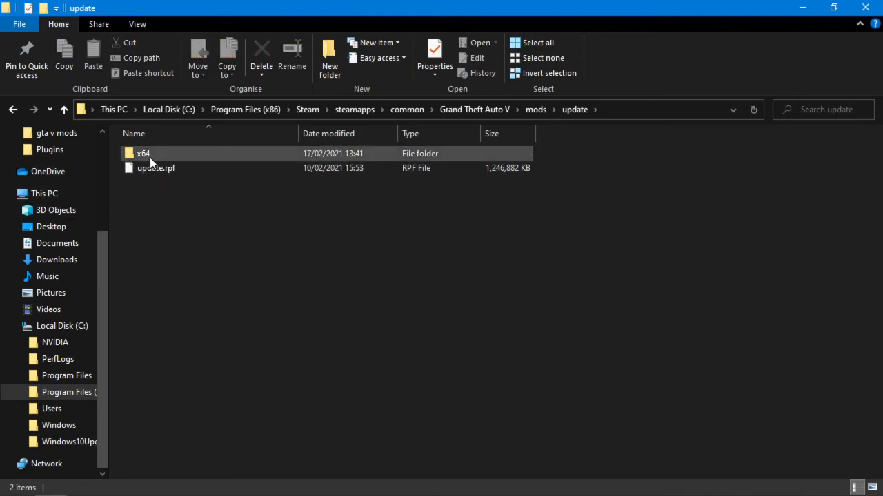
Create a new folder named dlcpacks inside mods\update\x64.
double_click(143, 153)
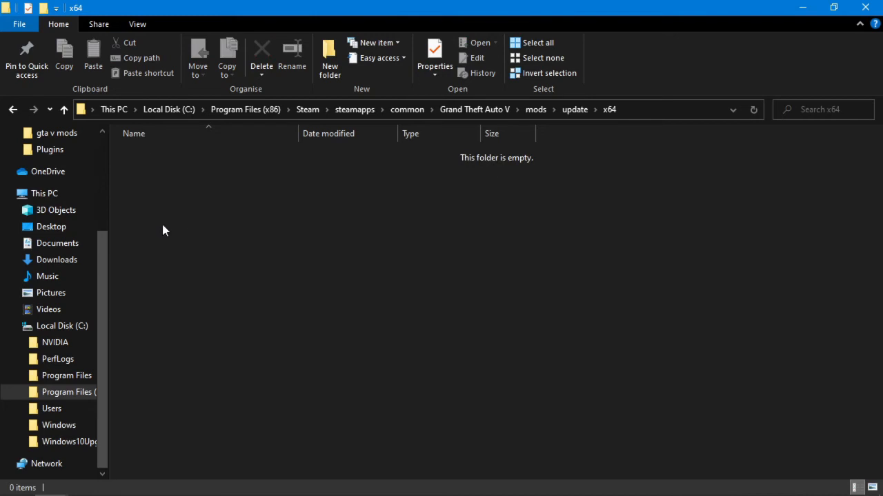
click(329, 56)
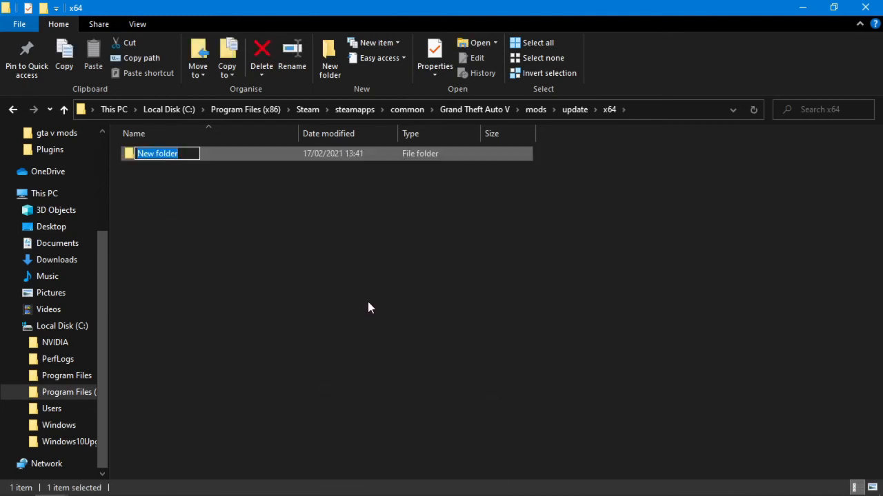
text(dlcpacks)
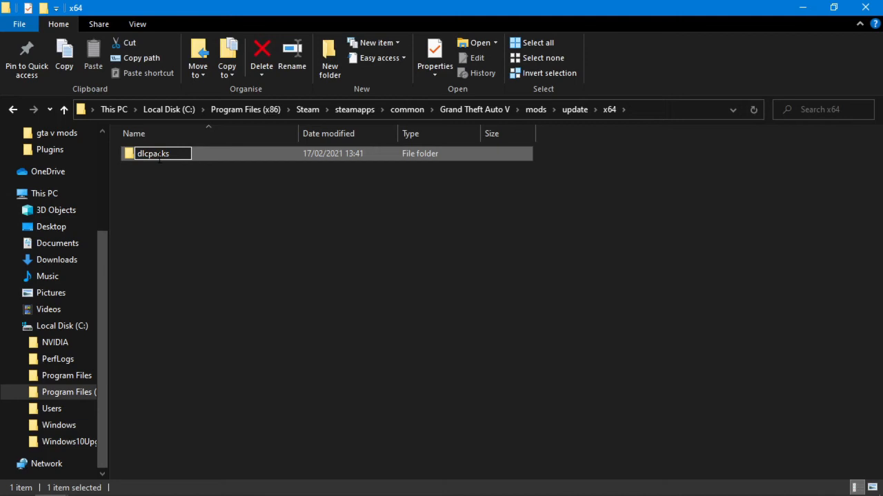
click(235, 246)
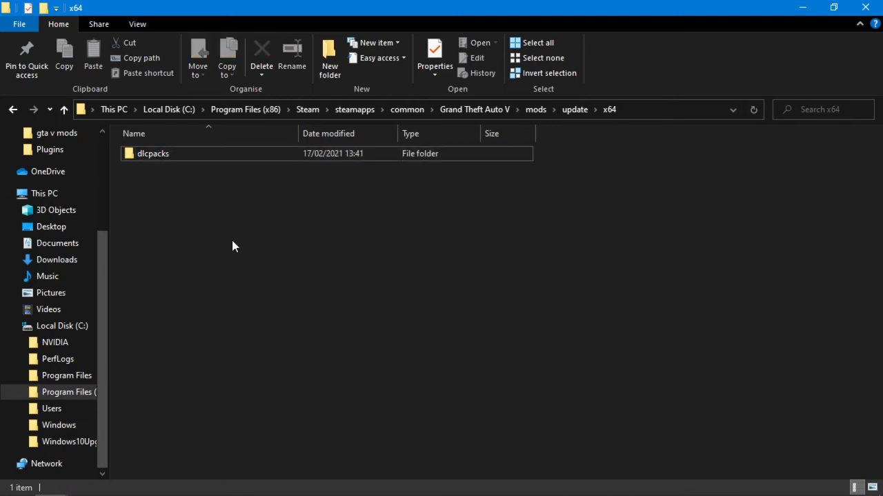
mouse_move(178, 194)
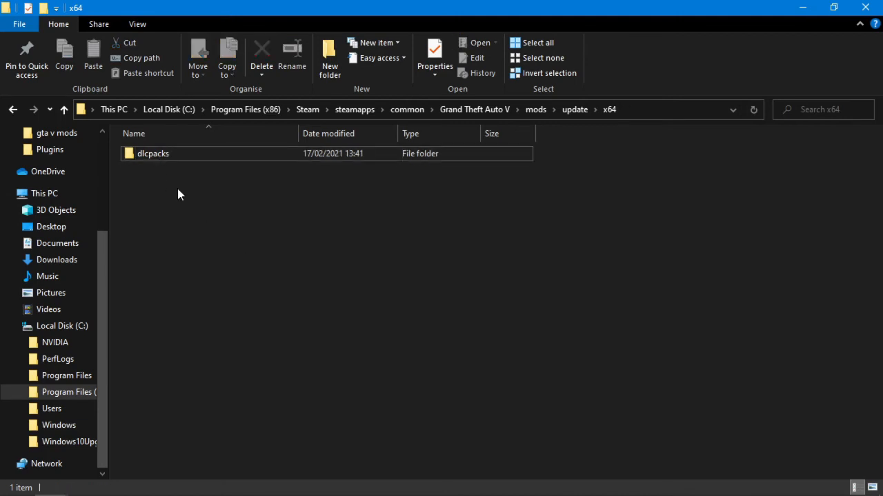
Check the dlcpacks folder is empty, then go back up to the mods folder.
double_click(153, 153)
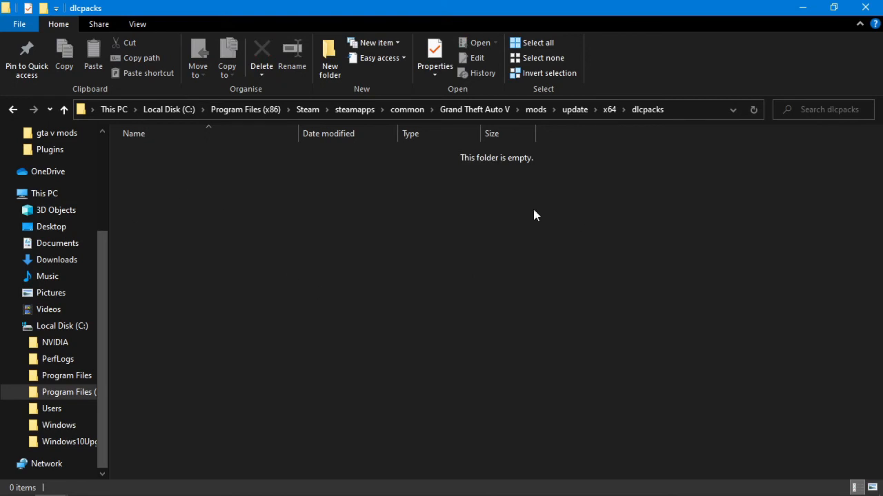
mouse_move(63, 110)
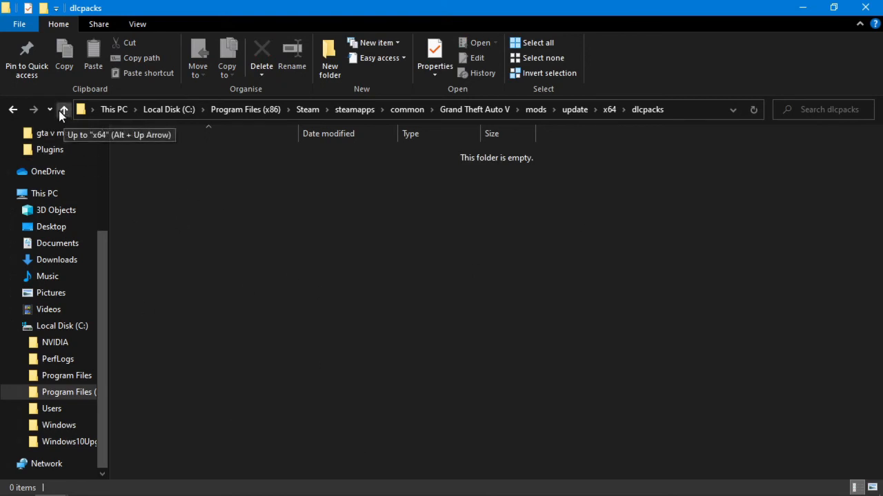
click(64, 110)
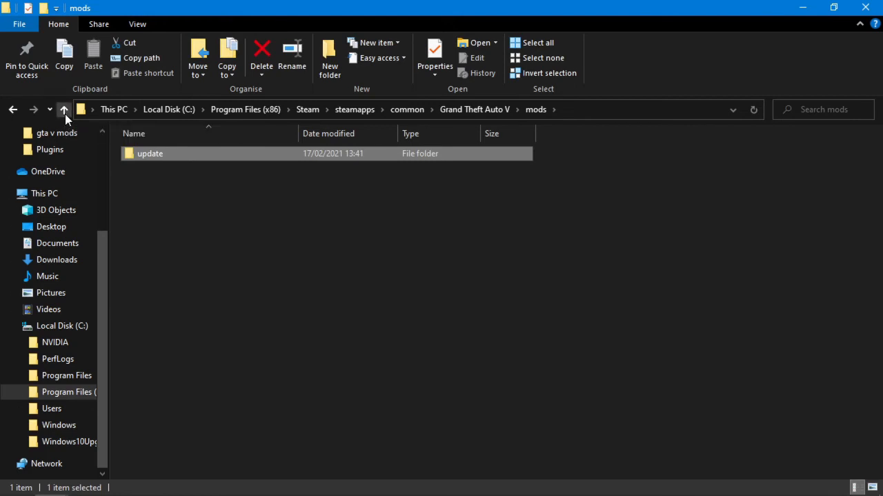
click(63, 110)
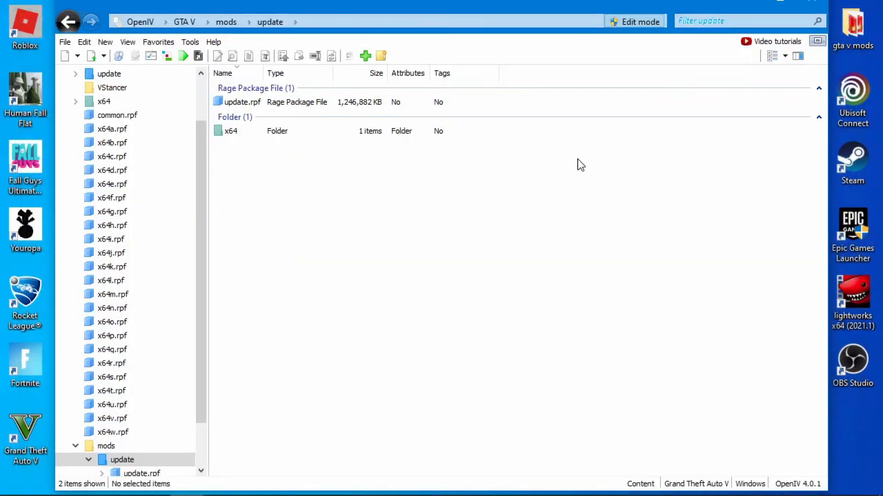
mouse_move(171, 120)
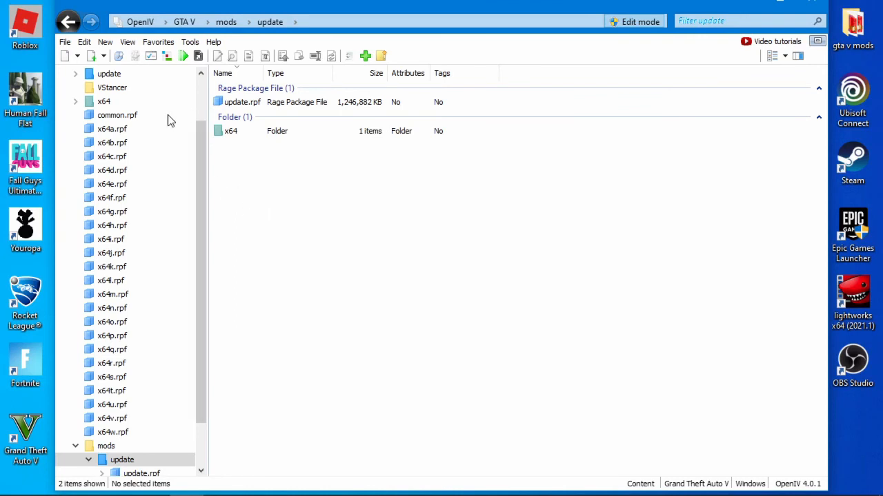
From GTA V in OpenIV, browse into mods\update\x64\dlcpacks and confirm it is empty.
click(75, 74)
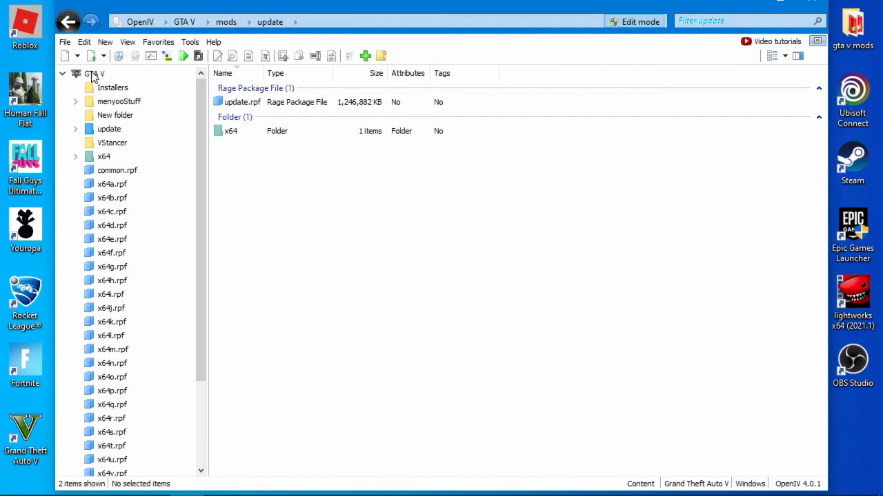
mouse_move(95, 78)
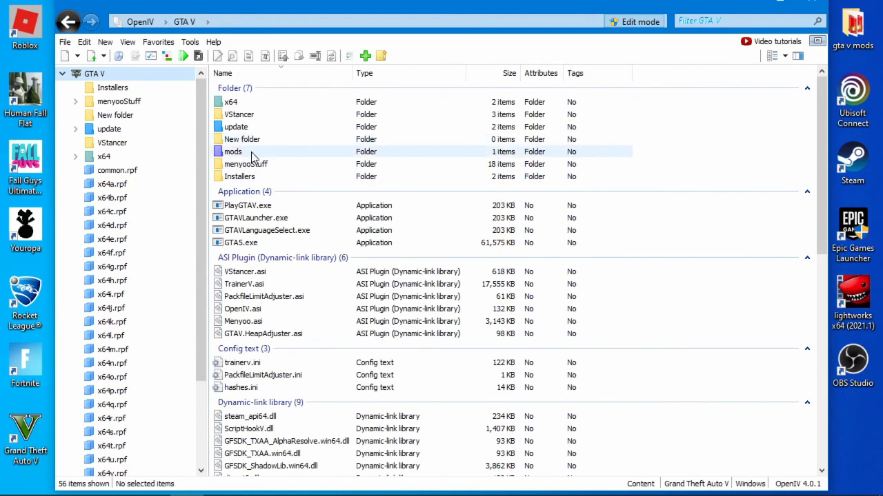
double_click(232, 151)
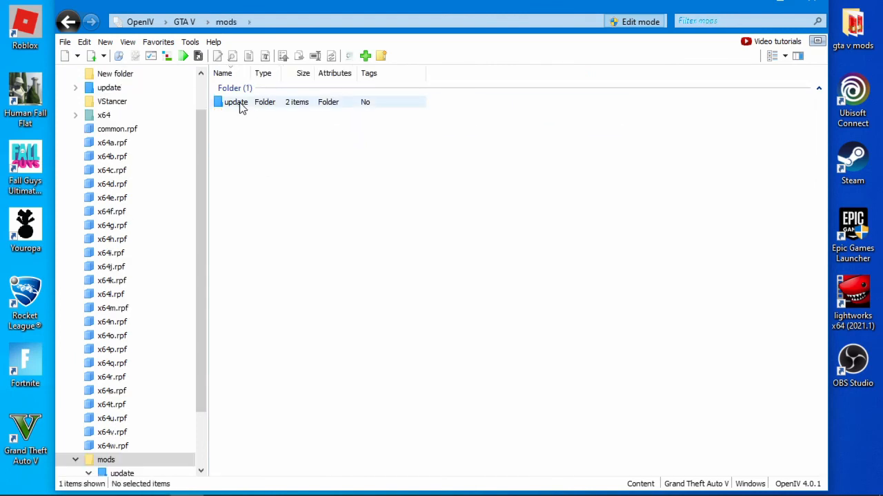
double_click(236, 101)
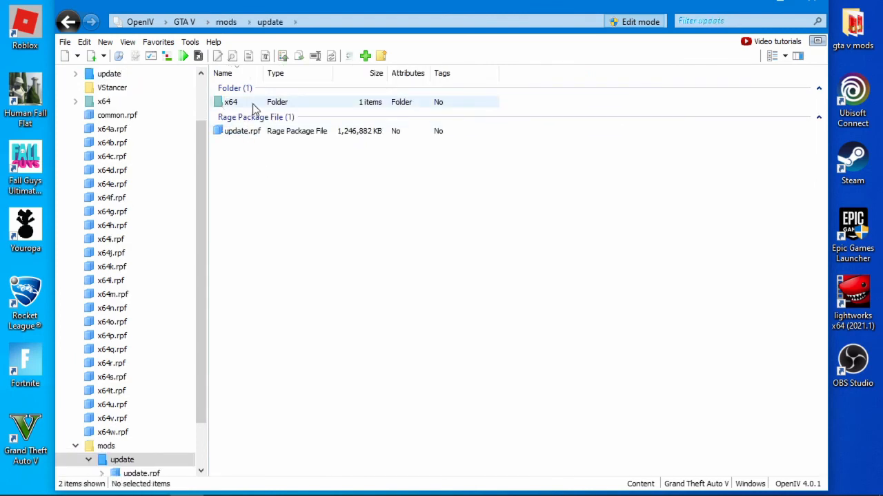
double_click(230, 102)
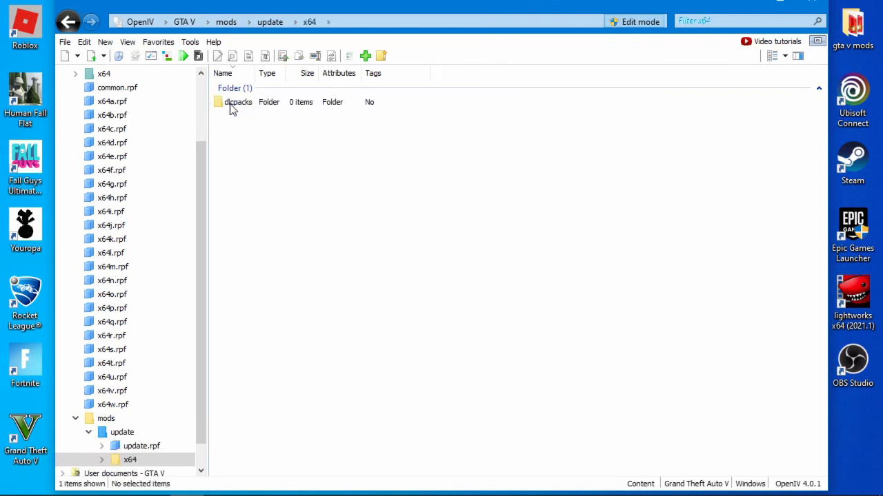
double_click(237, 101)
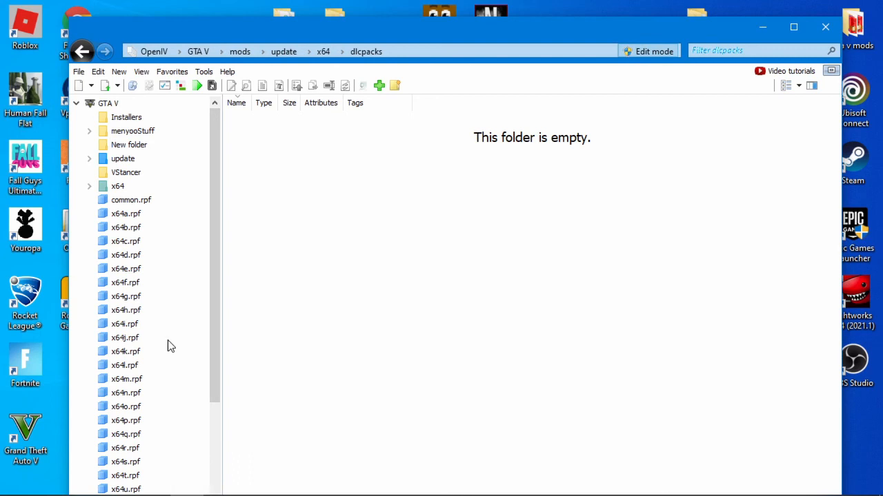
mouse_move(448, 170)
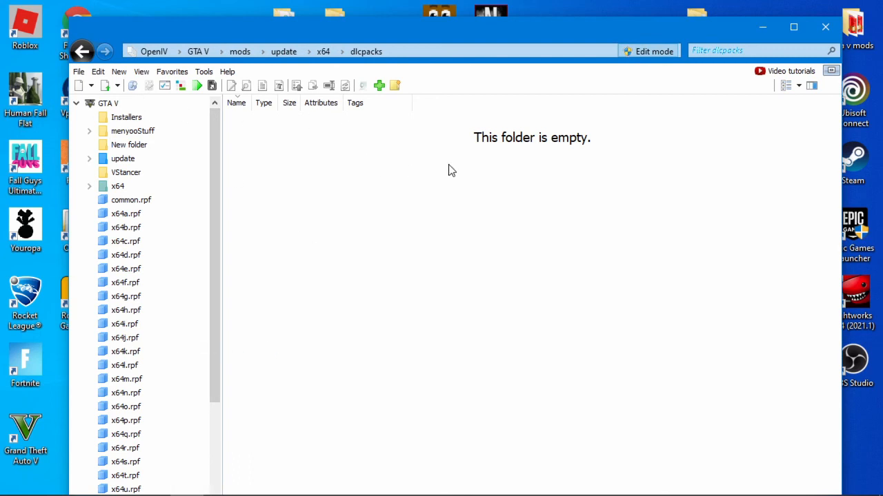